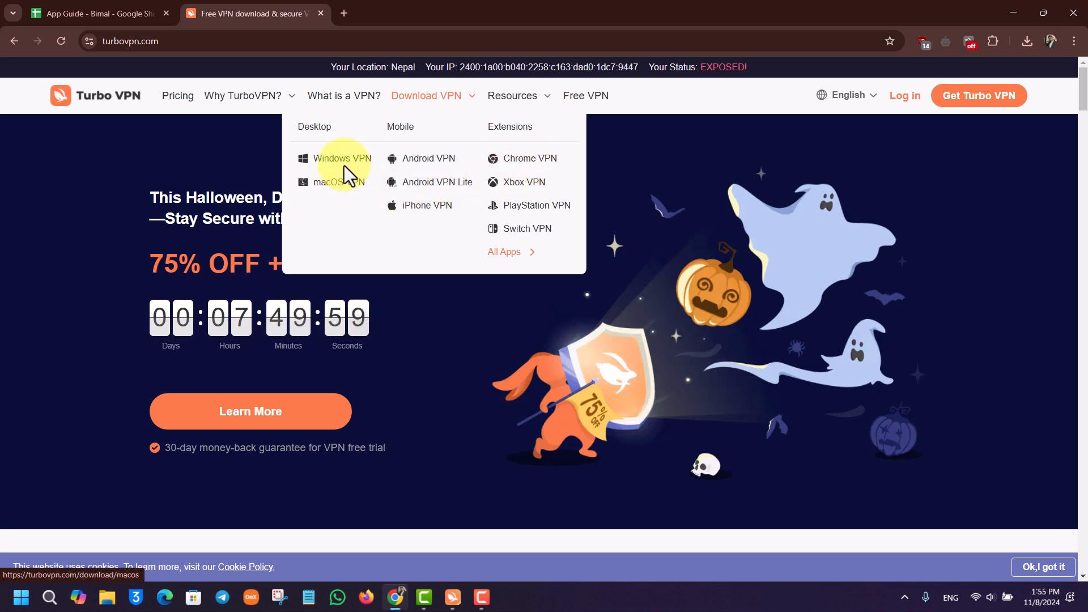
{"action": "mouse_move", "coordinate": [450, 300]}
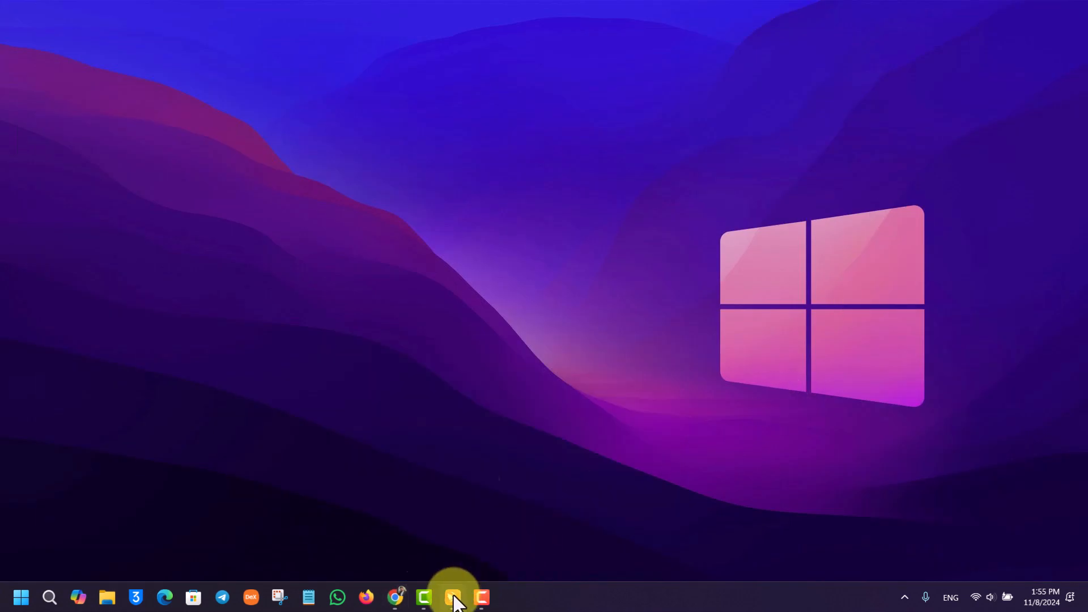
Launch Turbo VPN from the taskbar and move its window toward the screen centre.
{"action": "left_click", "coordinate": [452, 597]}
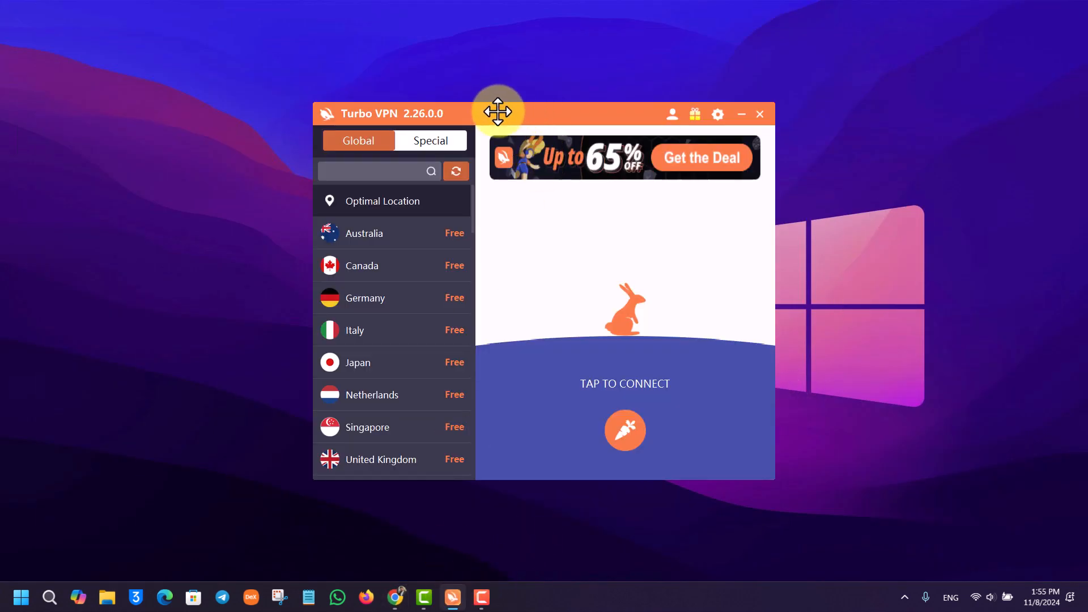
{"action": "left_click_drag", "start_coordinate": [498, 112], "coordinate": [586, 93]}
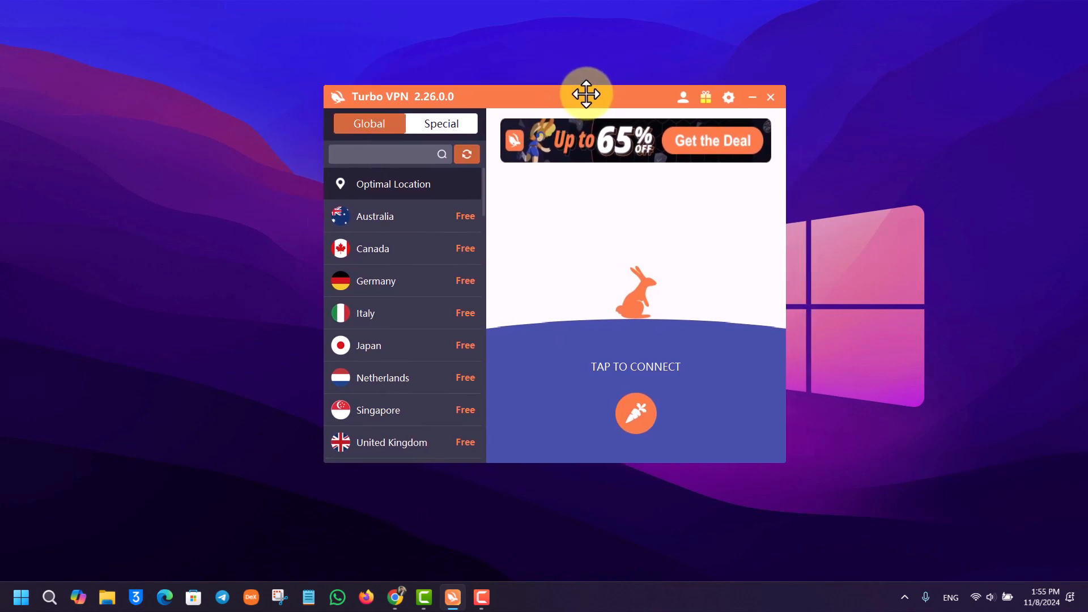
{"action": "left_click_drag", "start_coordinate": [587, 96], "coordinate": [805, 108]}
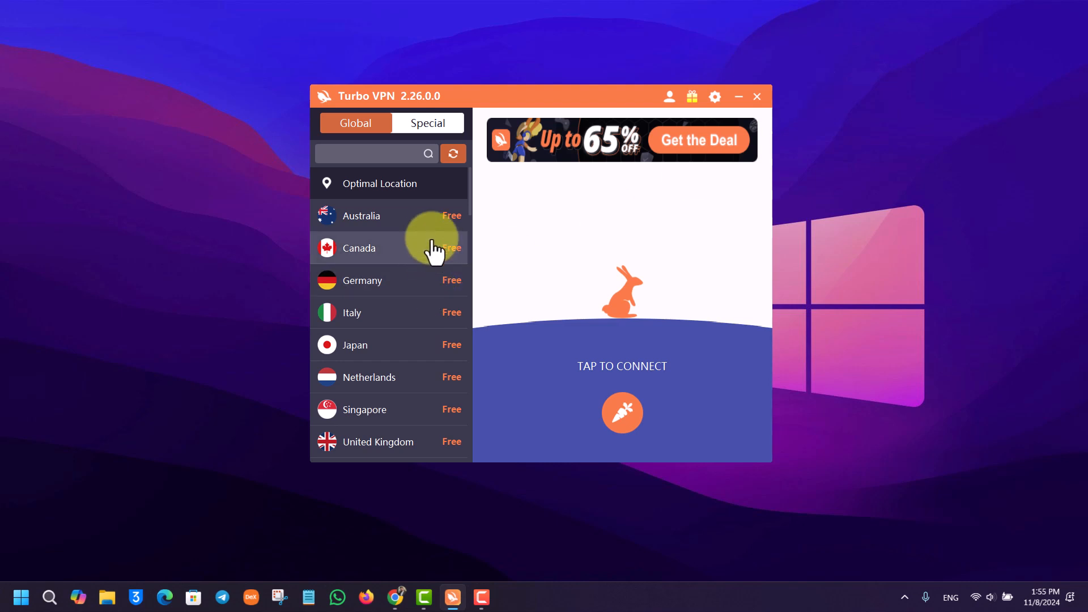
{"action": "scroll", "scroll_direction": "down", "scroll_amount": 3}
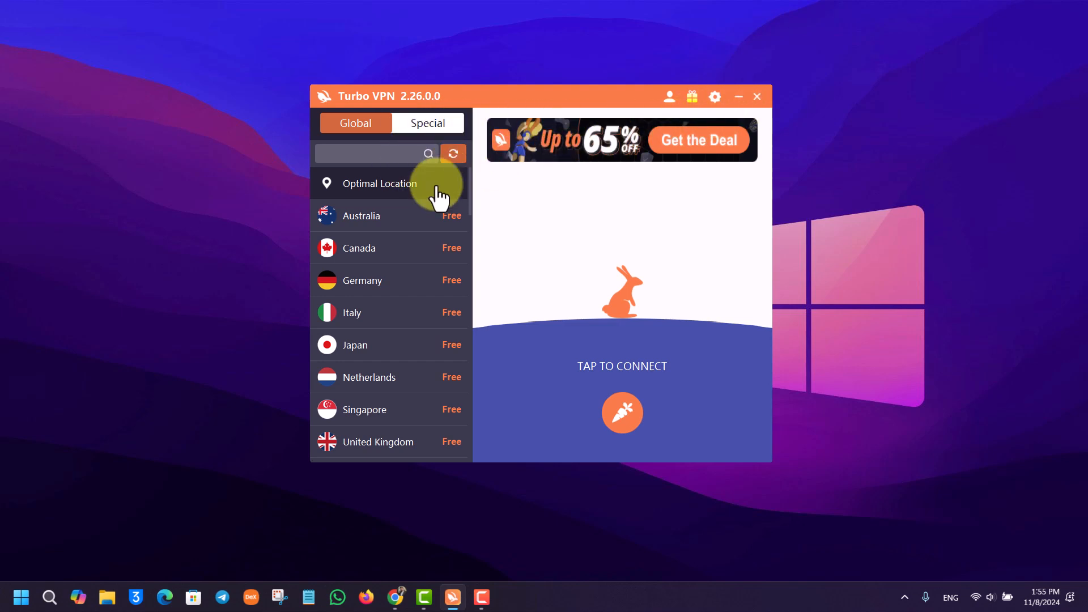
Connect to the free Australia server, then disconnect with the X button.
{"action": "left_click", "coordinate": [361, 215]}
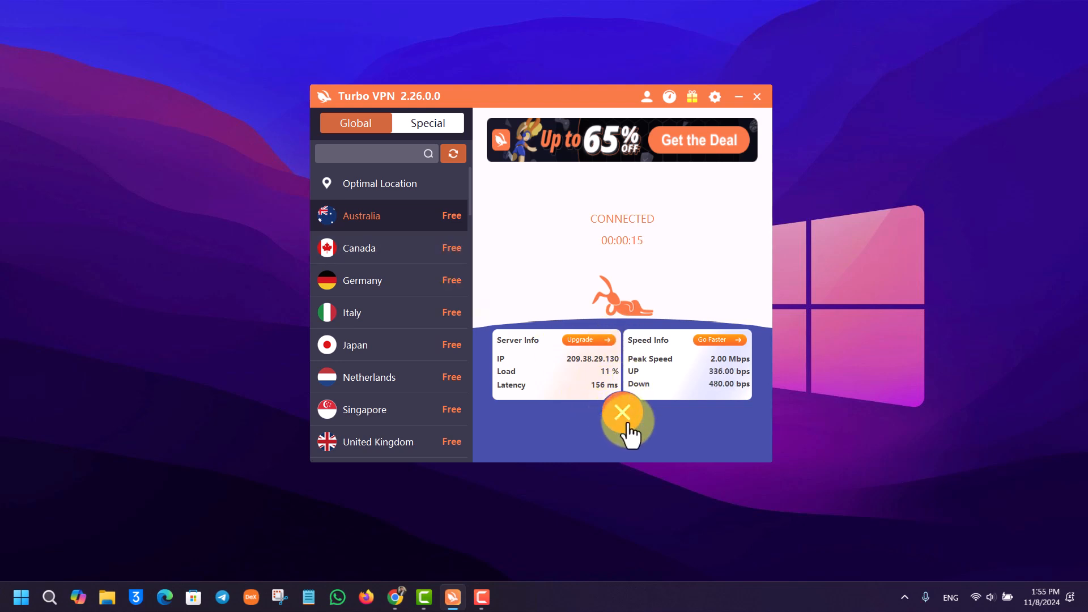
{"action": "left_click", "coordinate": [622, 413]}
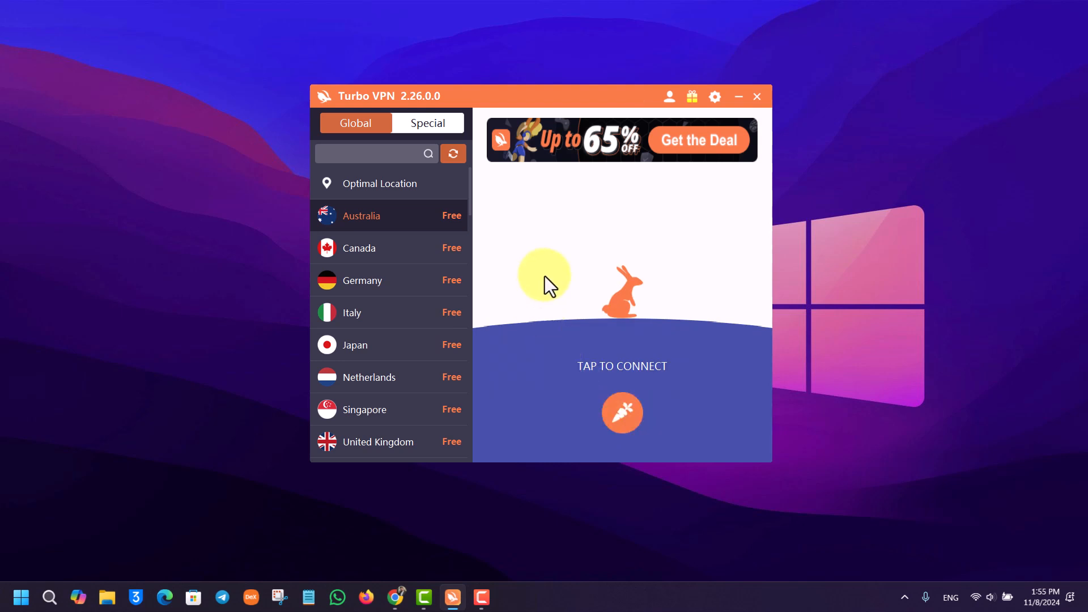
{"action": "mouse_move", "coordinate": [624, 171]}
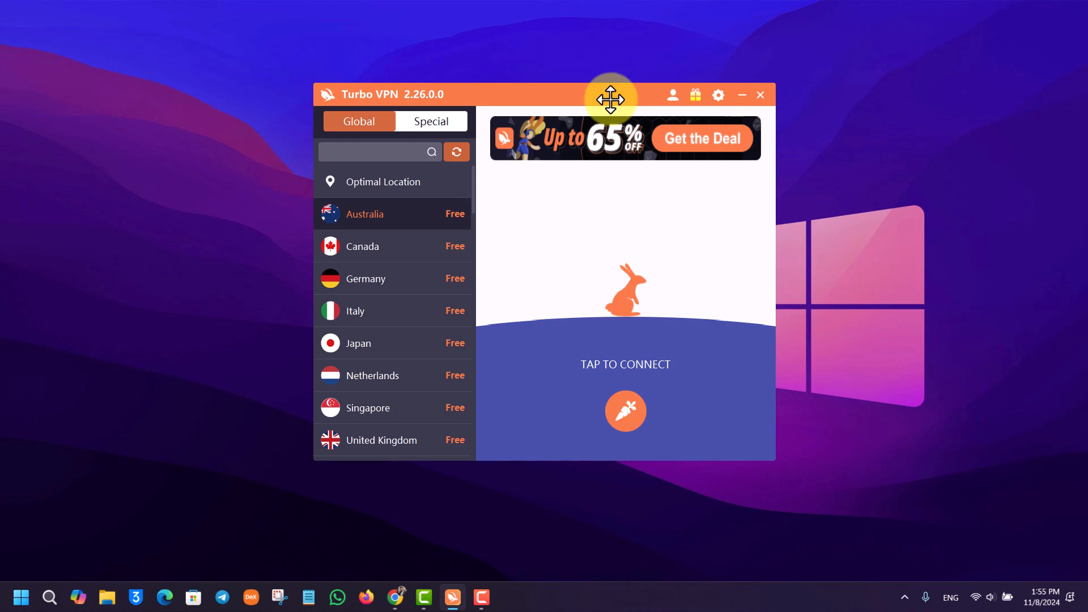
{"action": "mouse_move", "coordinate": [609, 98]}
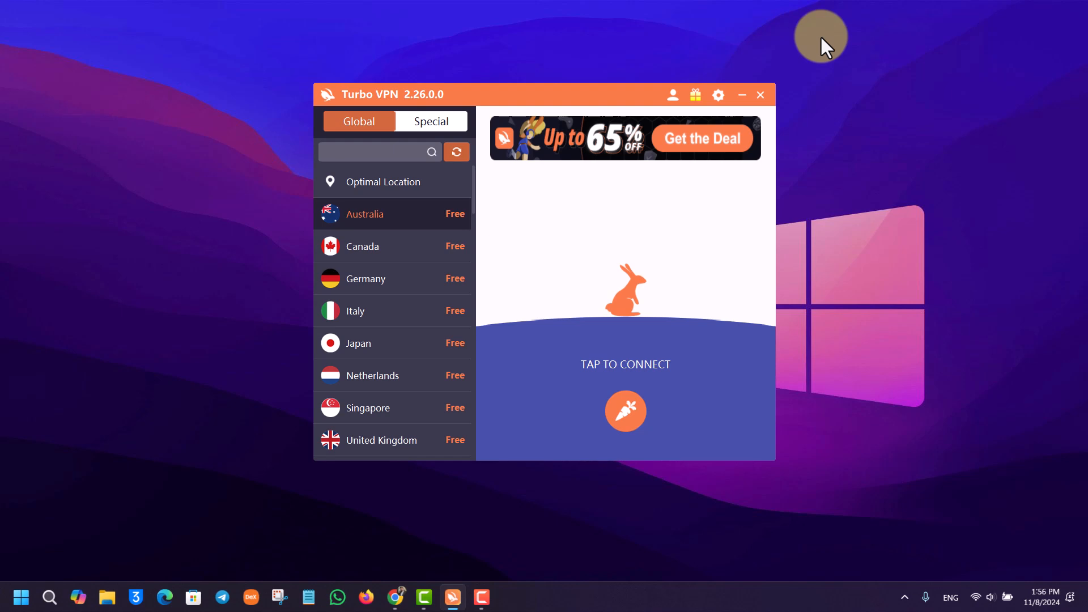
{"action": "mouse_move", "coordinate": [1086, 467]}
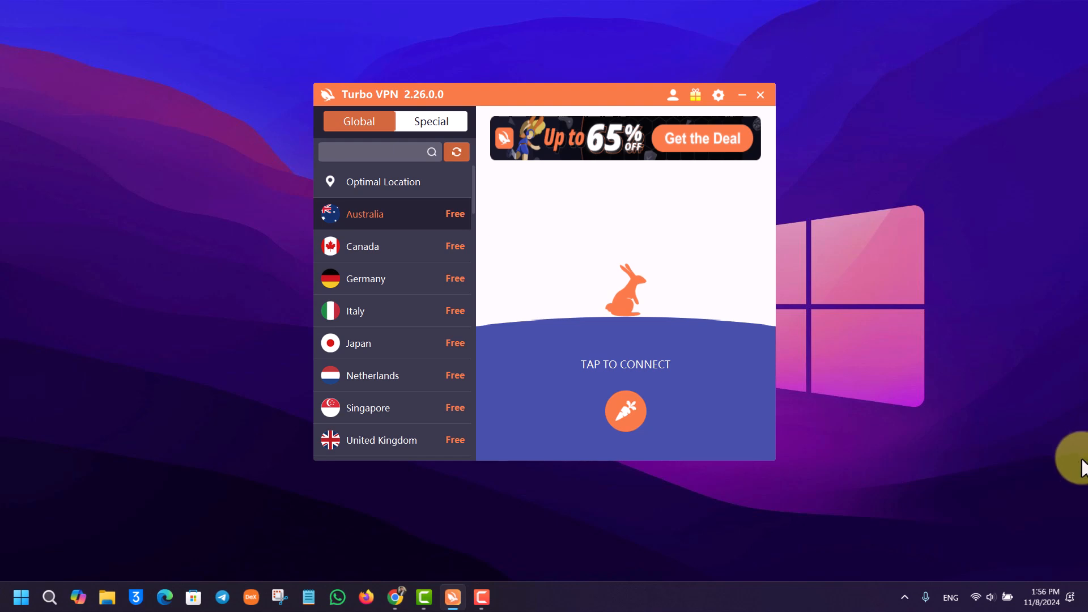